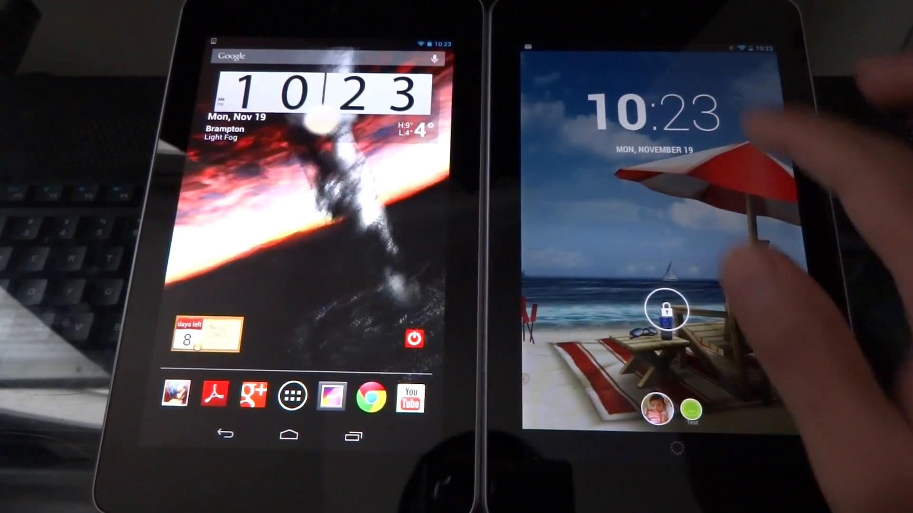
Step: Unlock the Android 4.2 tablet by swiping the lock ring outward
drag(667, 308, 723, 282)
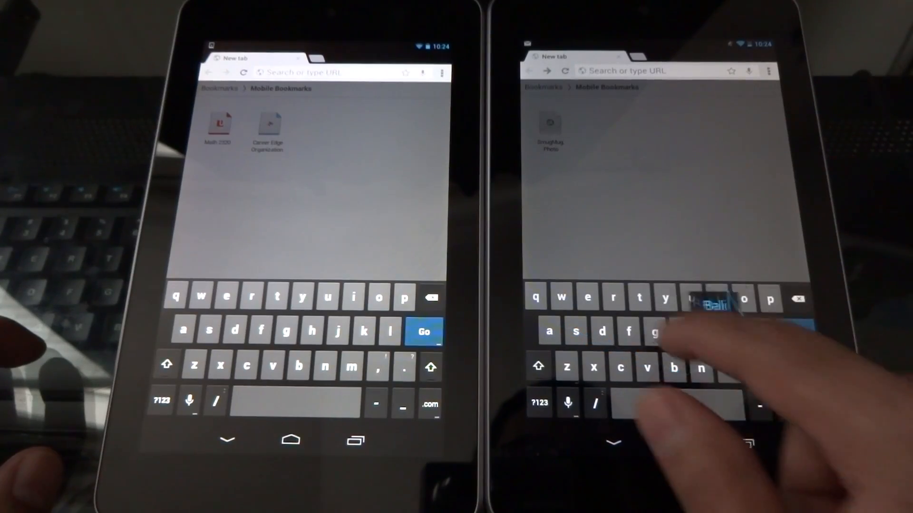
Step: Search for the word "babbling" from a new Chrome tab on the 4.2 tablet
text(babbling)
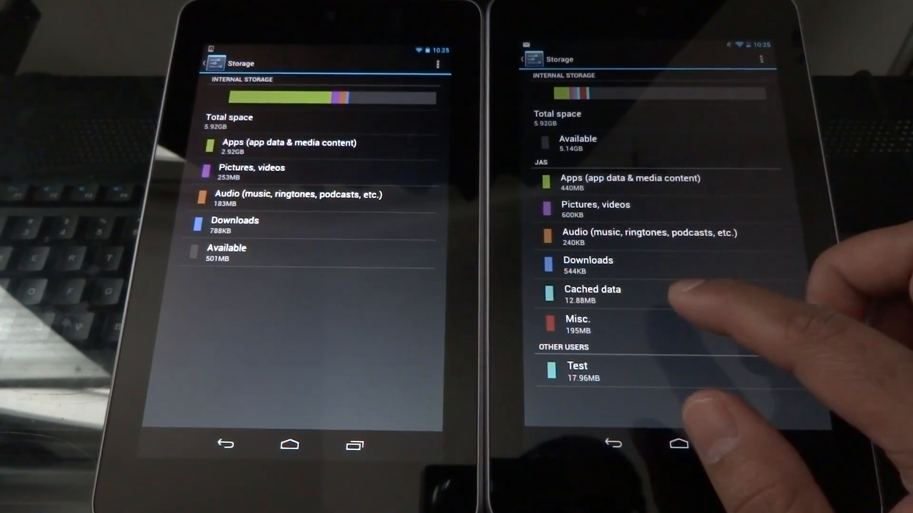
Step: Clear the 12.88MB of cached data for all apps and confirm the dialog
click(593, 293)
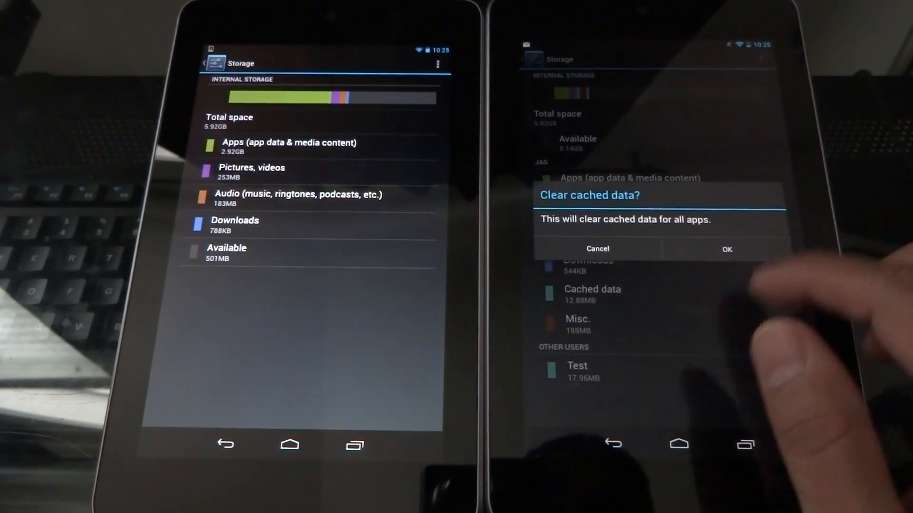
click(725, 249)
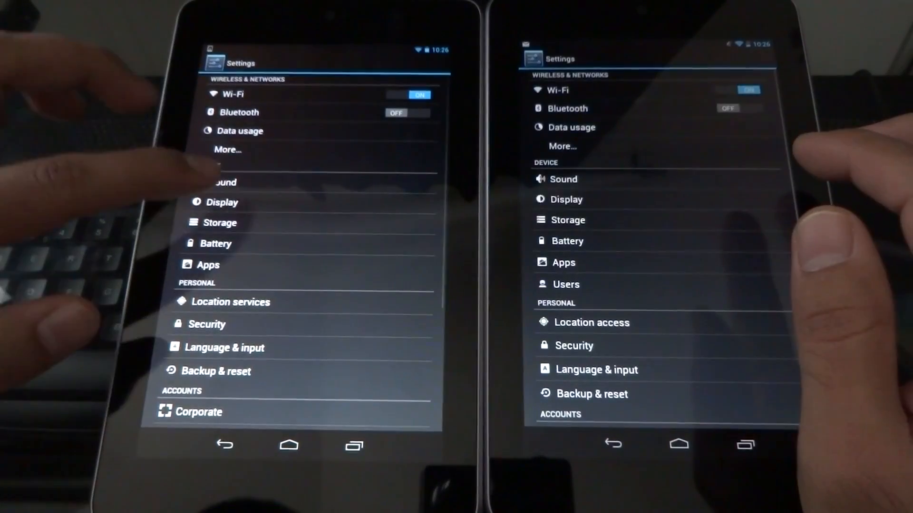
Step: Enter Display settings on both tablets and go to Daydream on the 4.2 tablet
click(222, 201)
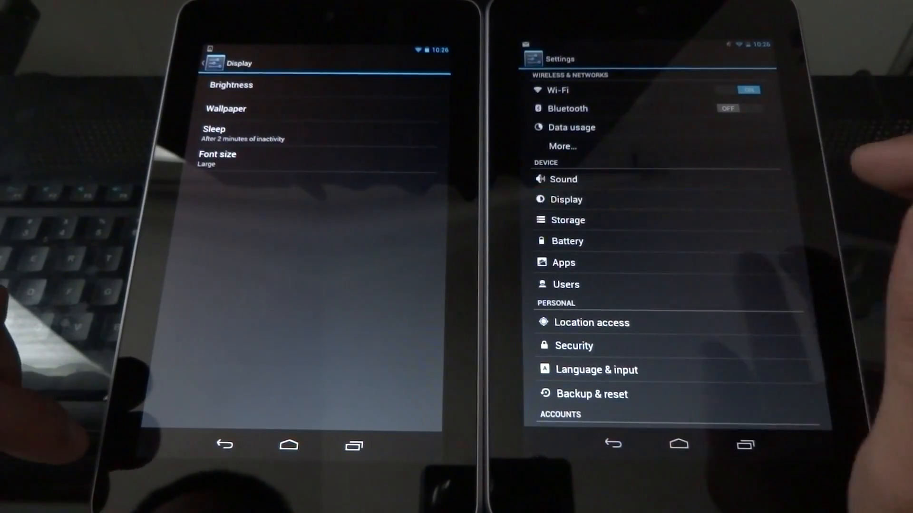
click(566, 198)
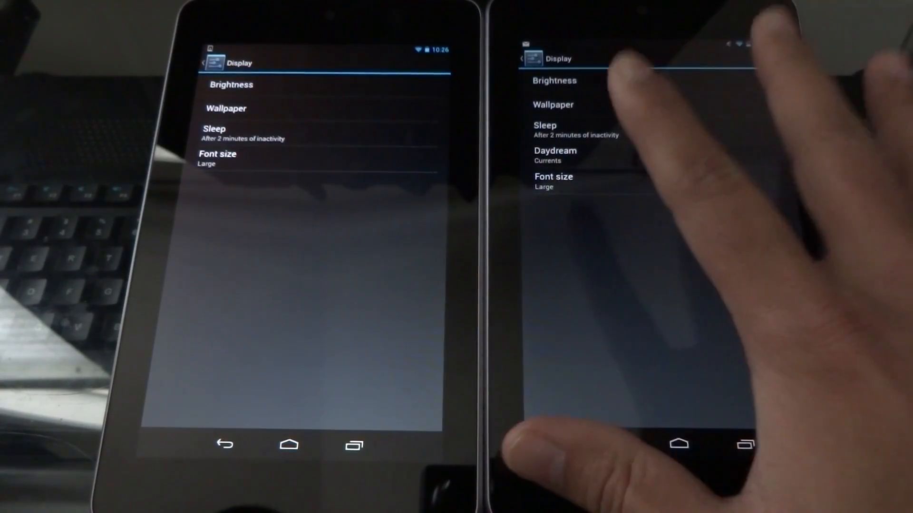
mouse_move(640, 175)
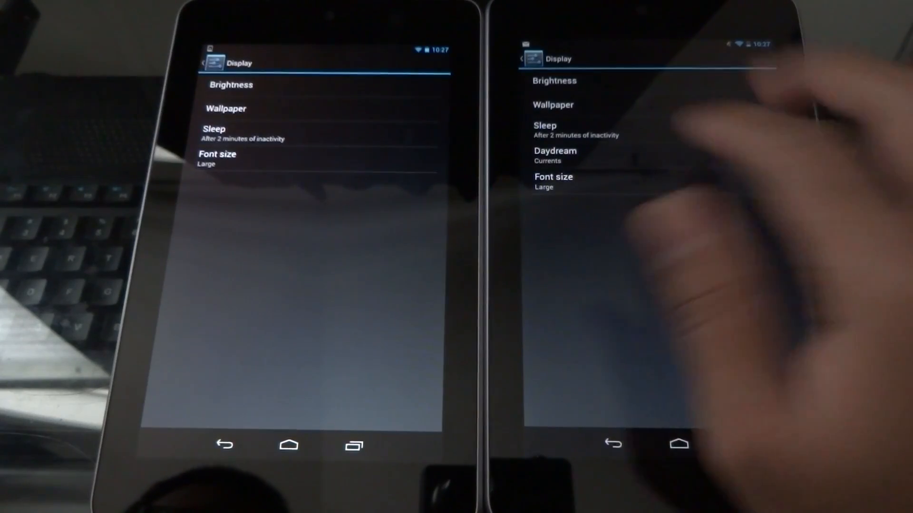
click(555, 154)
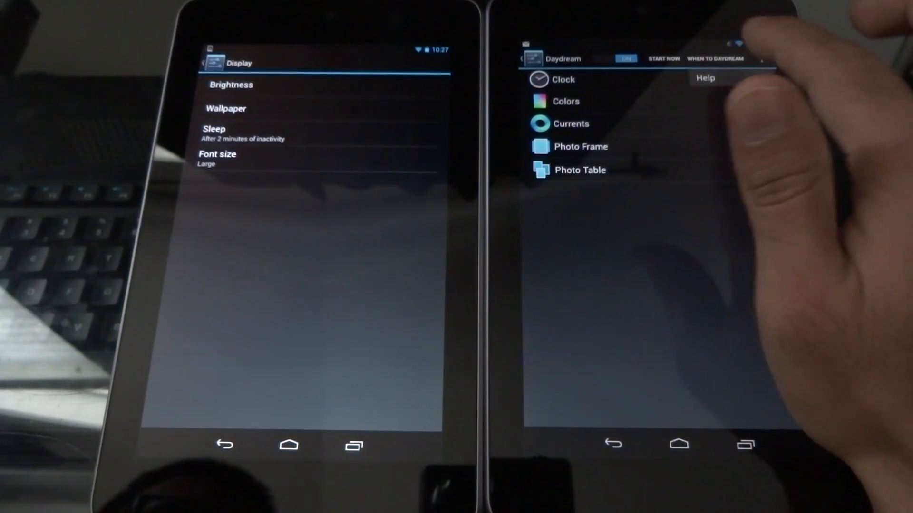
click(715, 58)
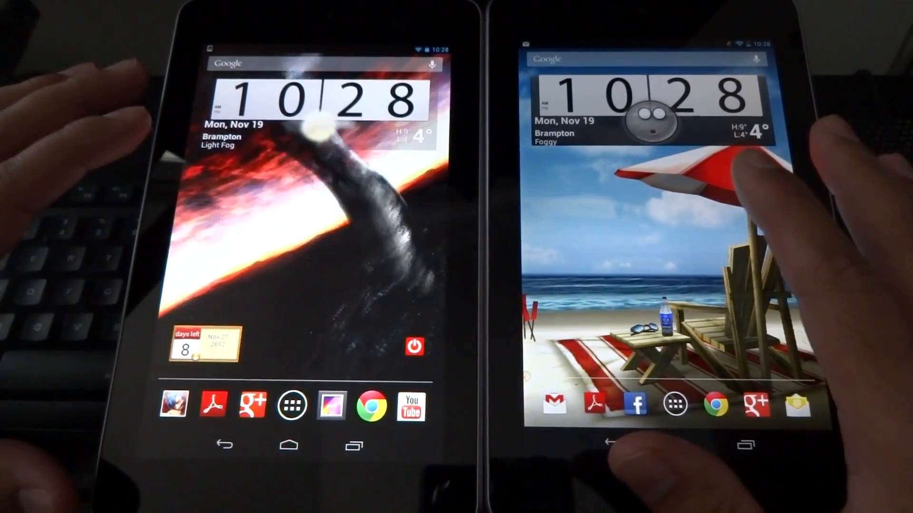
click(675, 403)
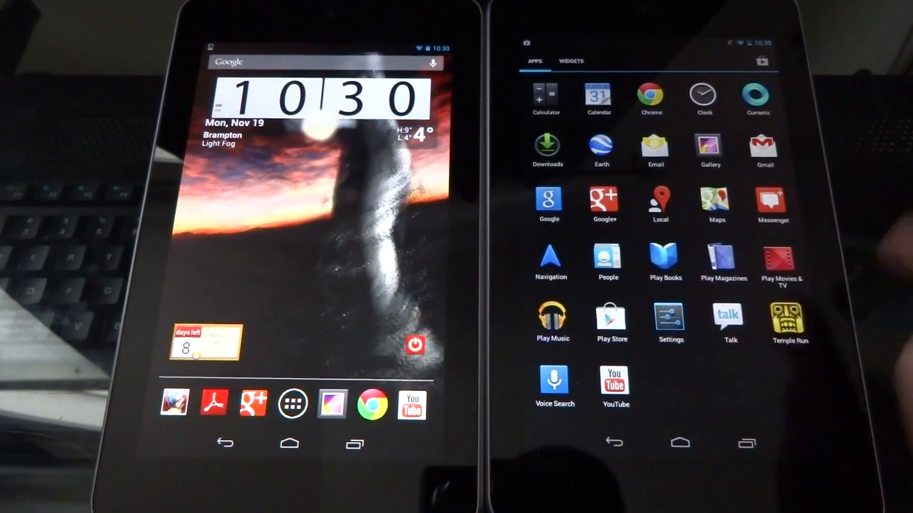
Step: Launch Temple Run from the app drawer on the 4.2 tablet
click(789, 317)
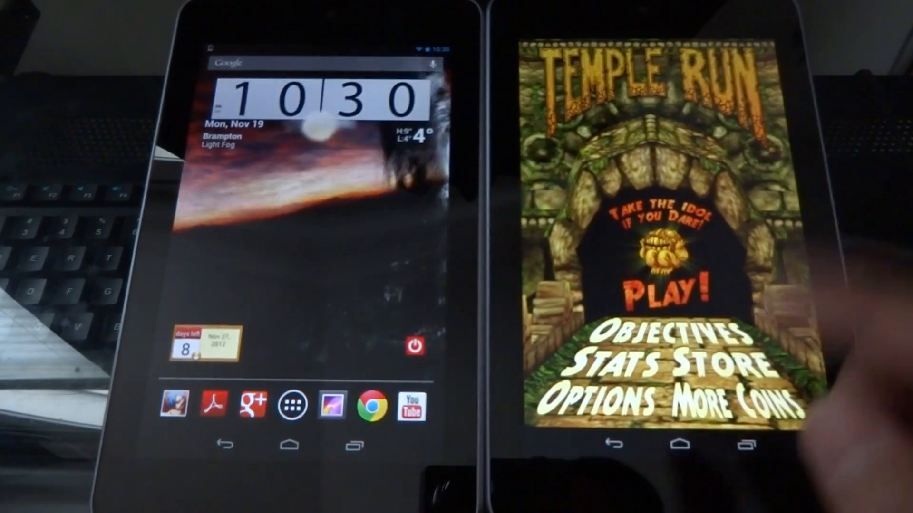
Step: Enter Temple Run's Store, showing the 60-coin balance
click(699, 364)
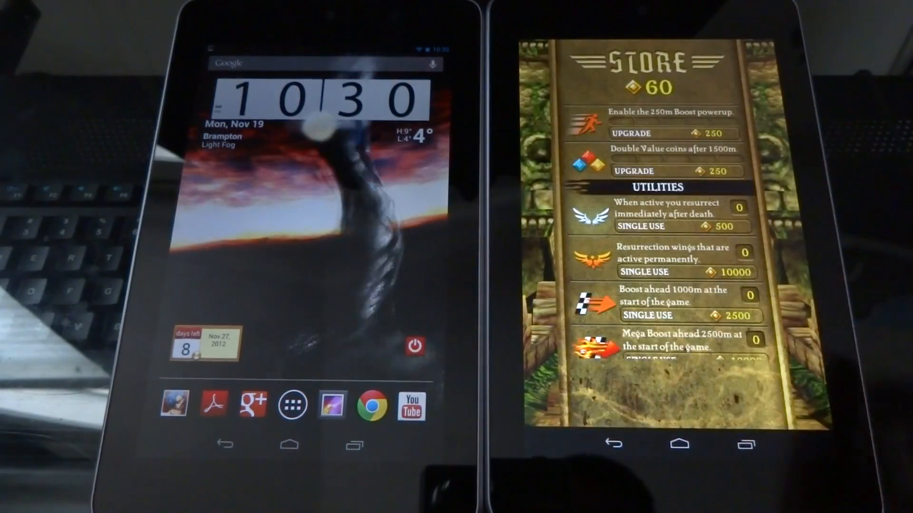